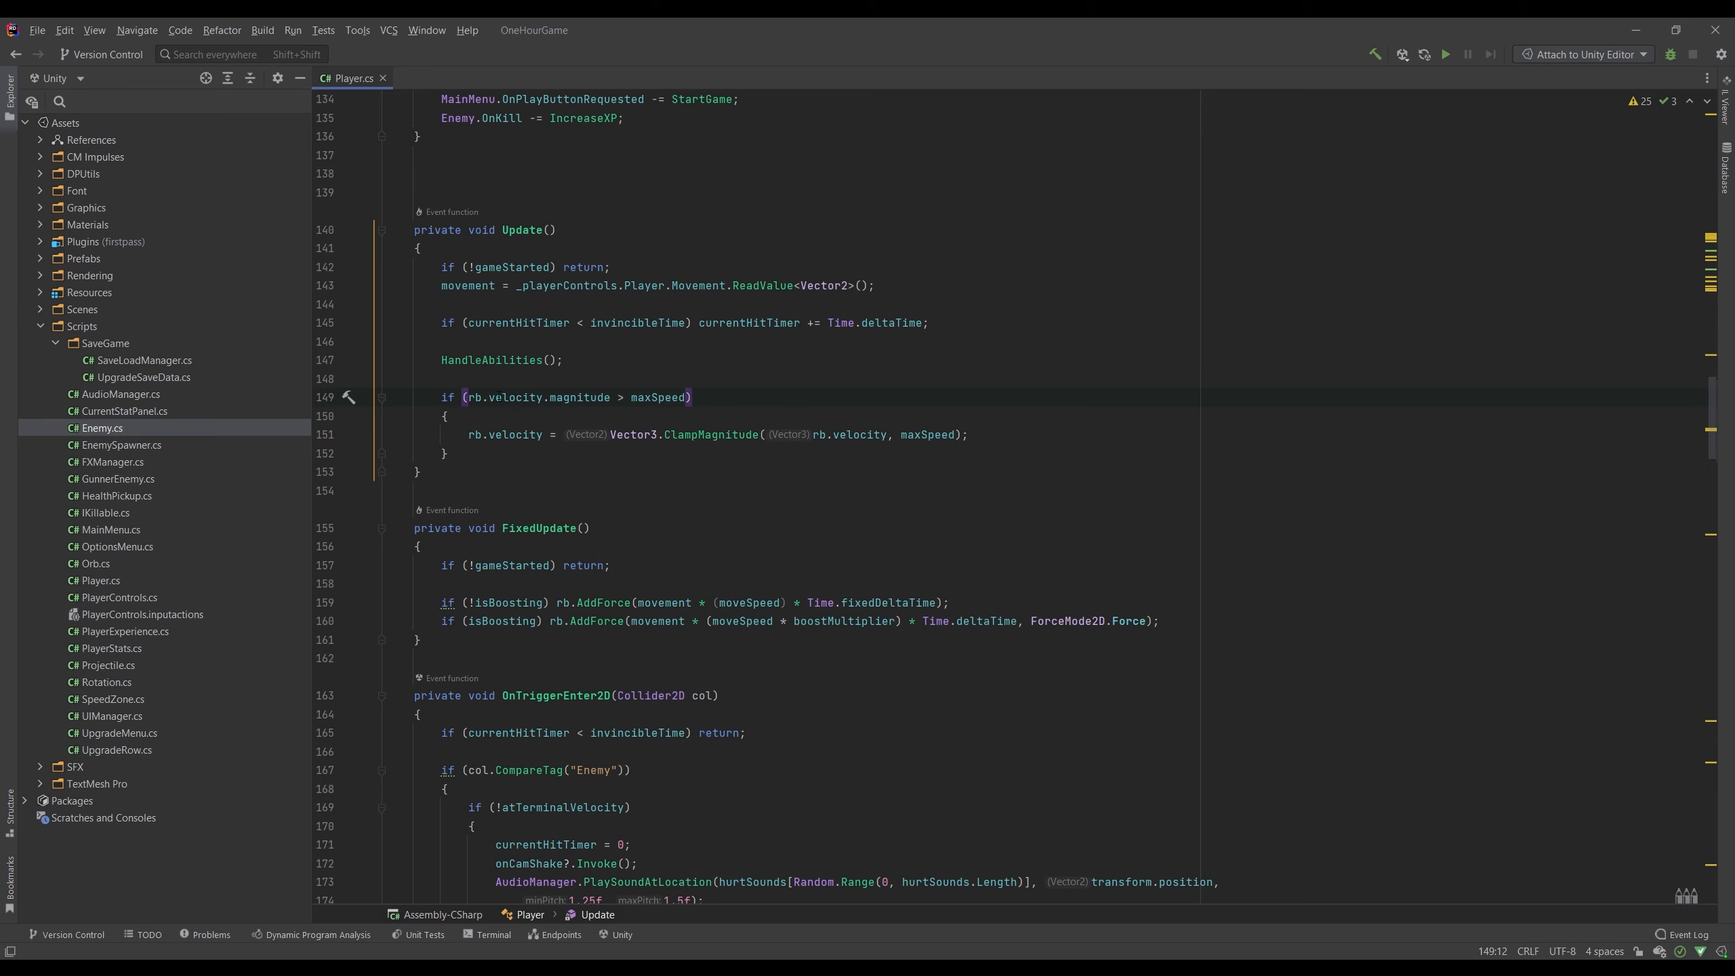
Insert a blank line above the rb.velocity.magnitude > maxSpeed check in Update
{"action": "double_click", "coordinate": [656, 397]}
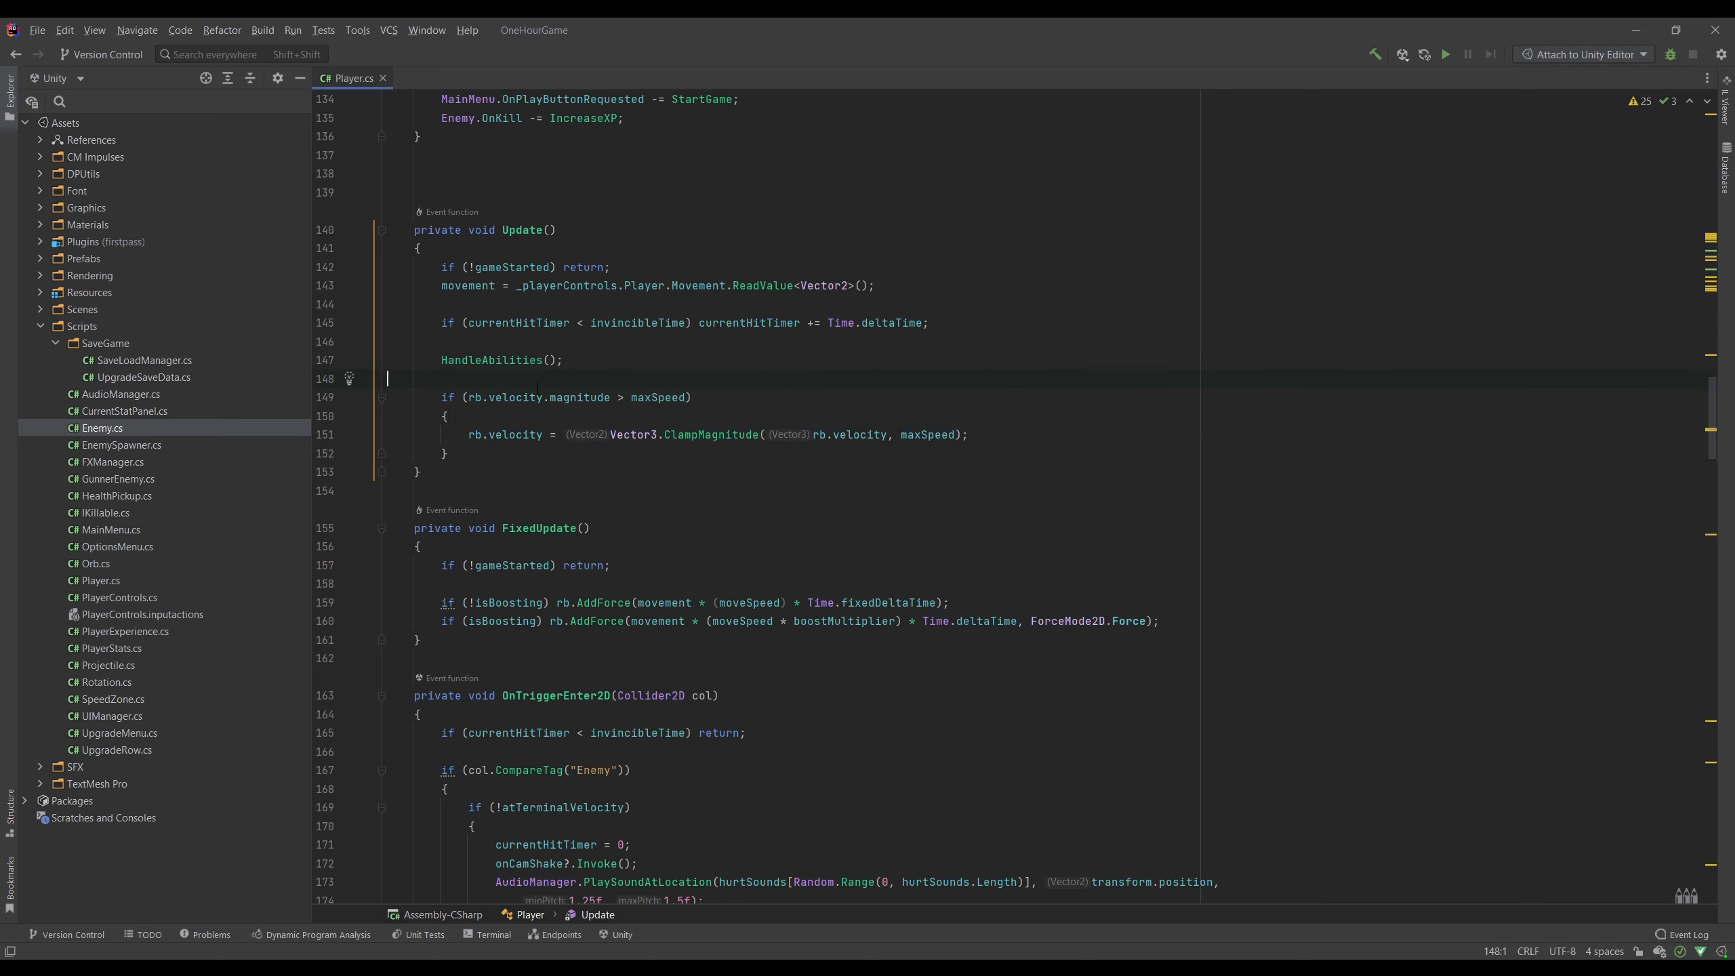
Add Debug.Log(rb.velocity.magnitude); on the blank line before the clamp
{"action": "type", "text": "Debug.Log();"}
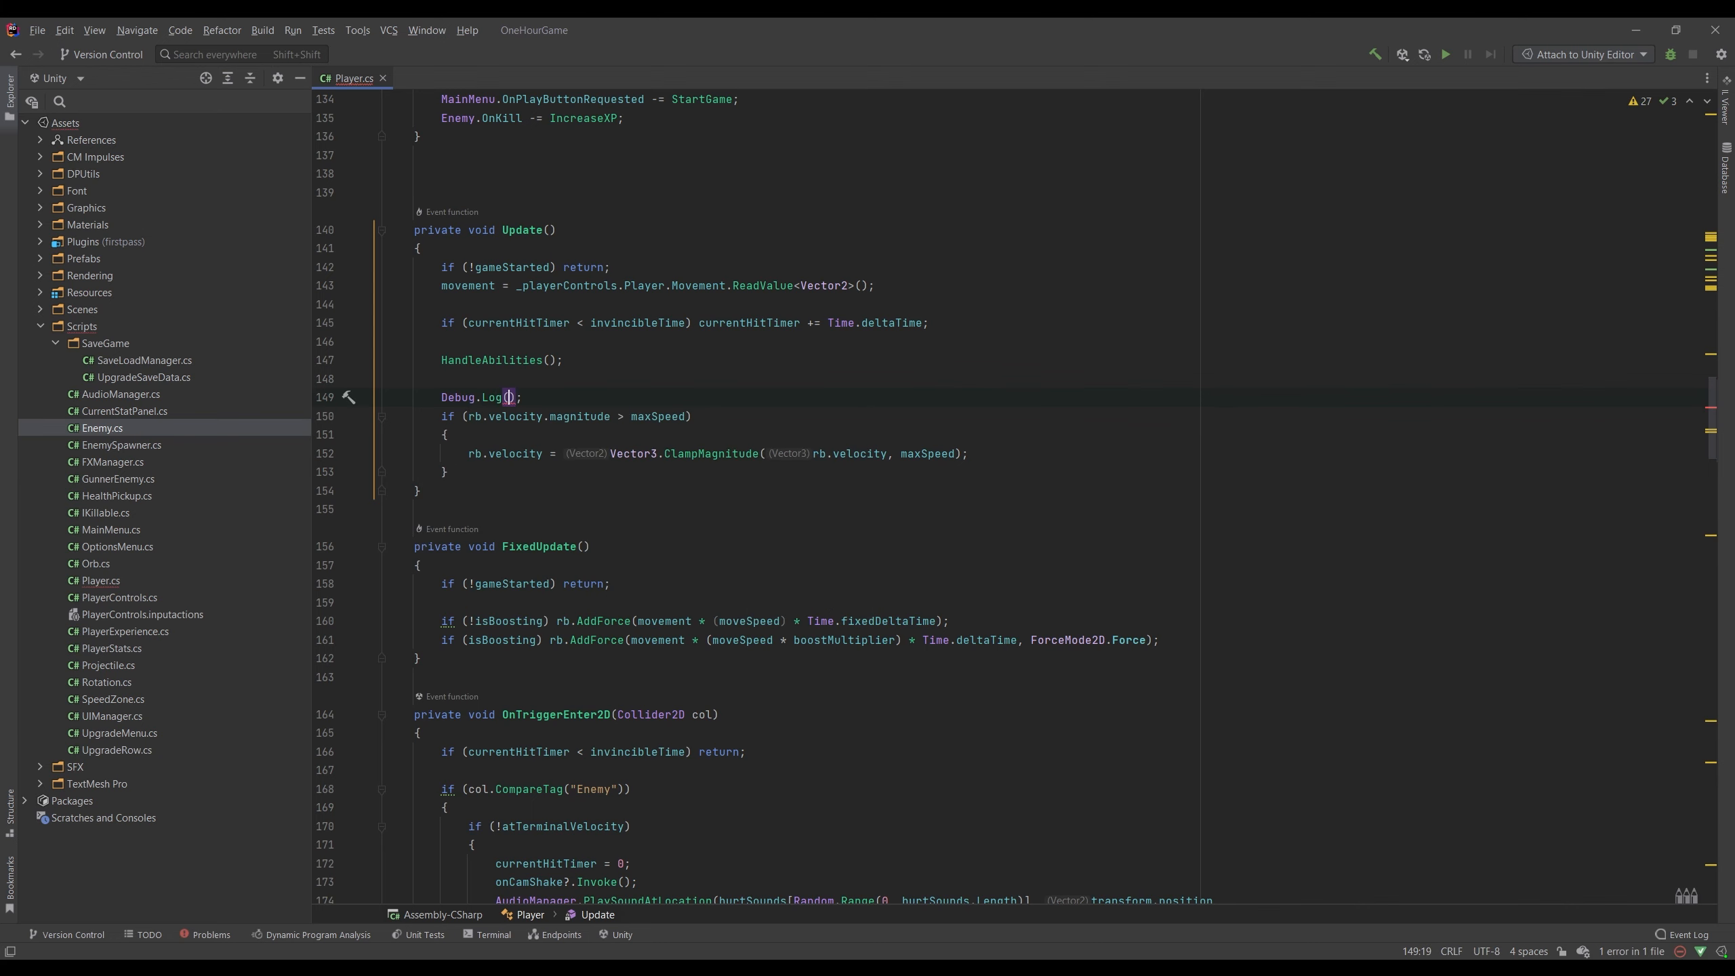
{"action": "type", "text": "rb.vel"}
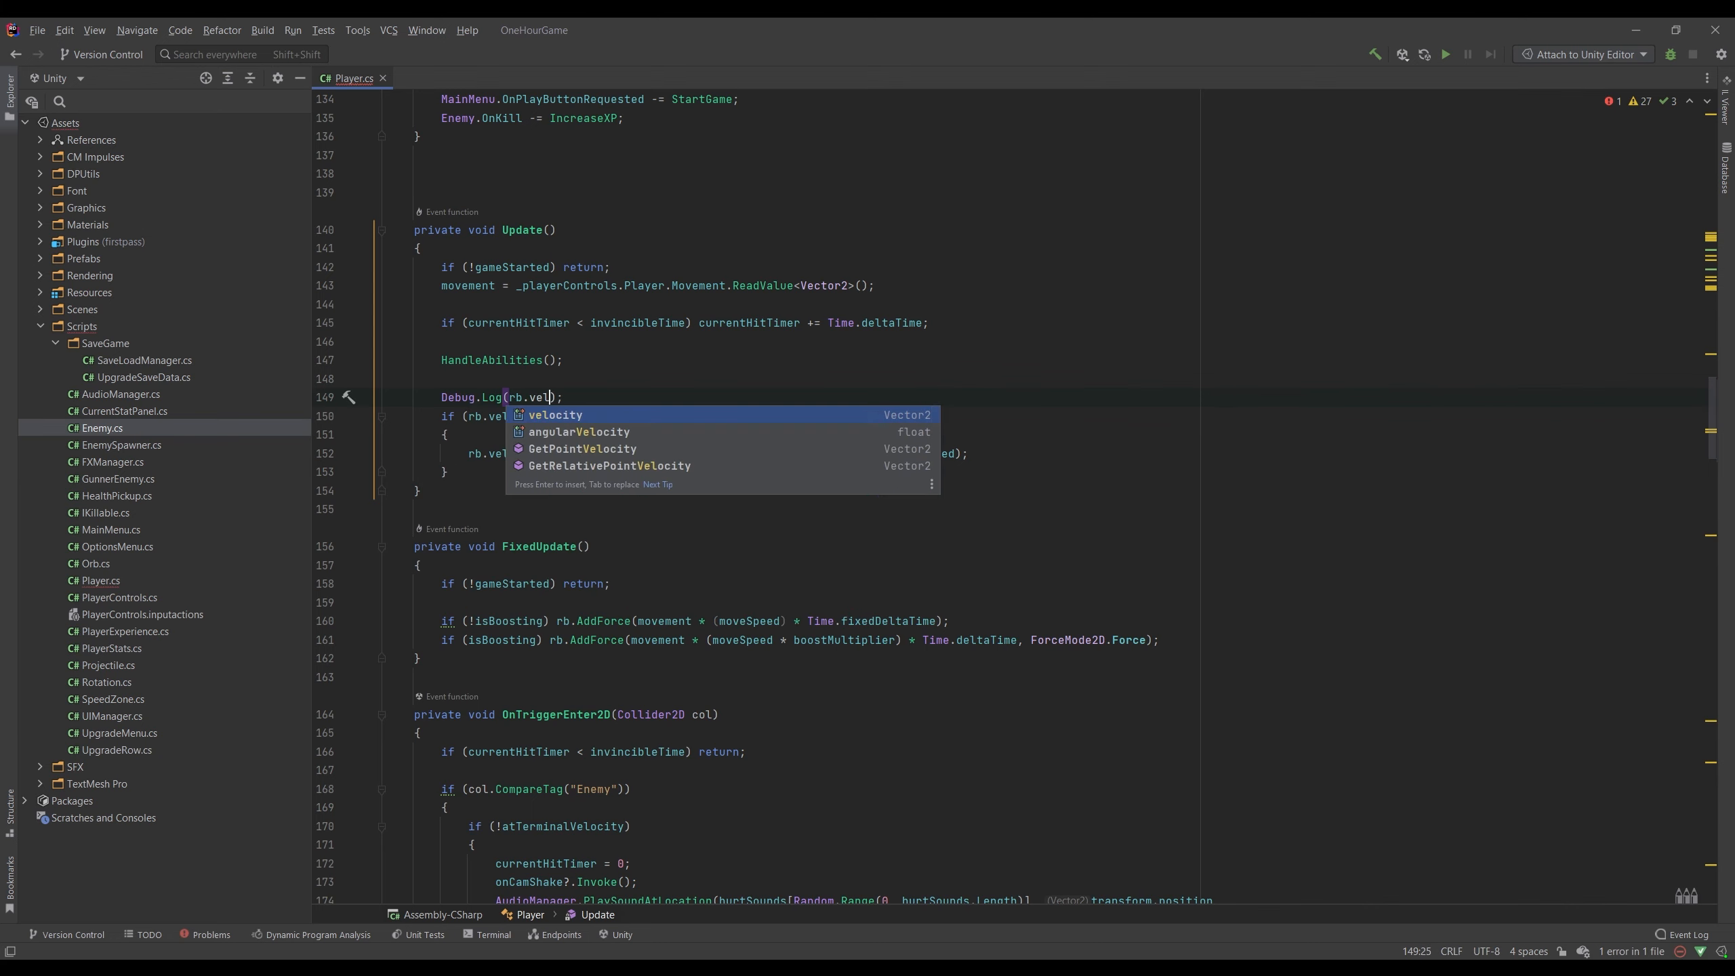
{"action": "type", "text": ".magnitude"}
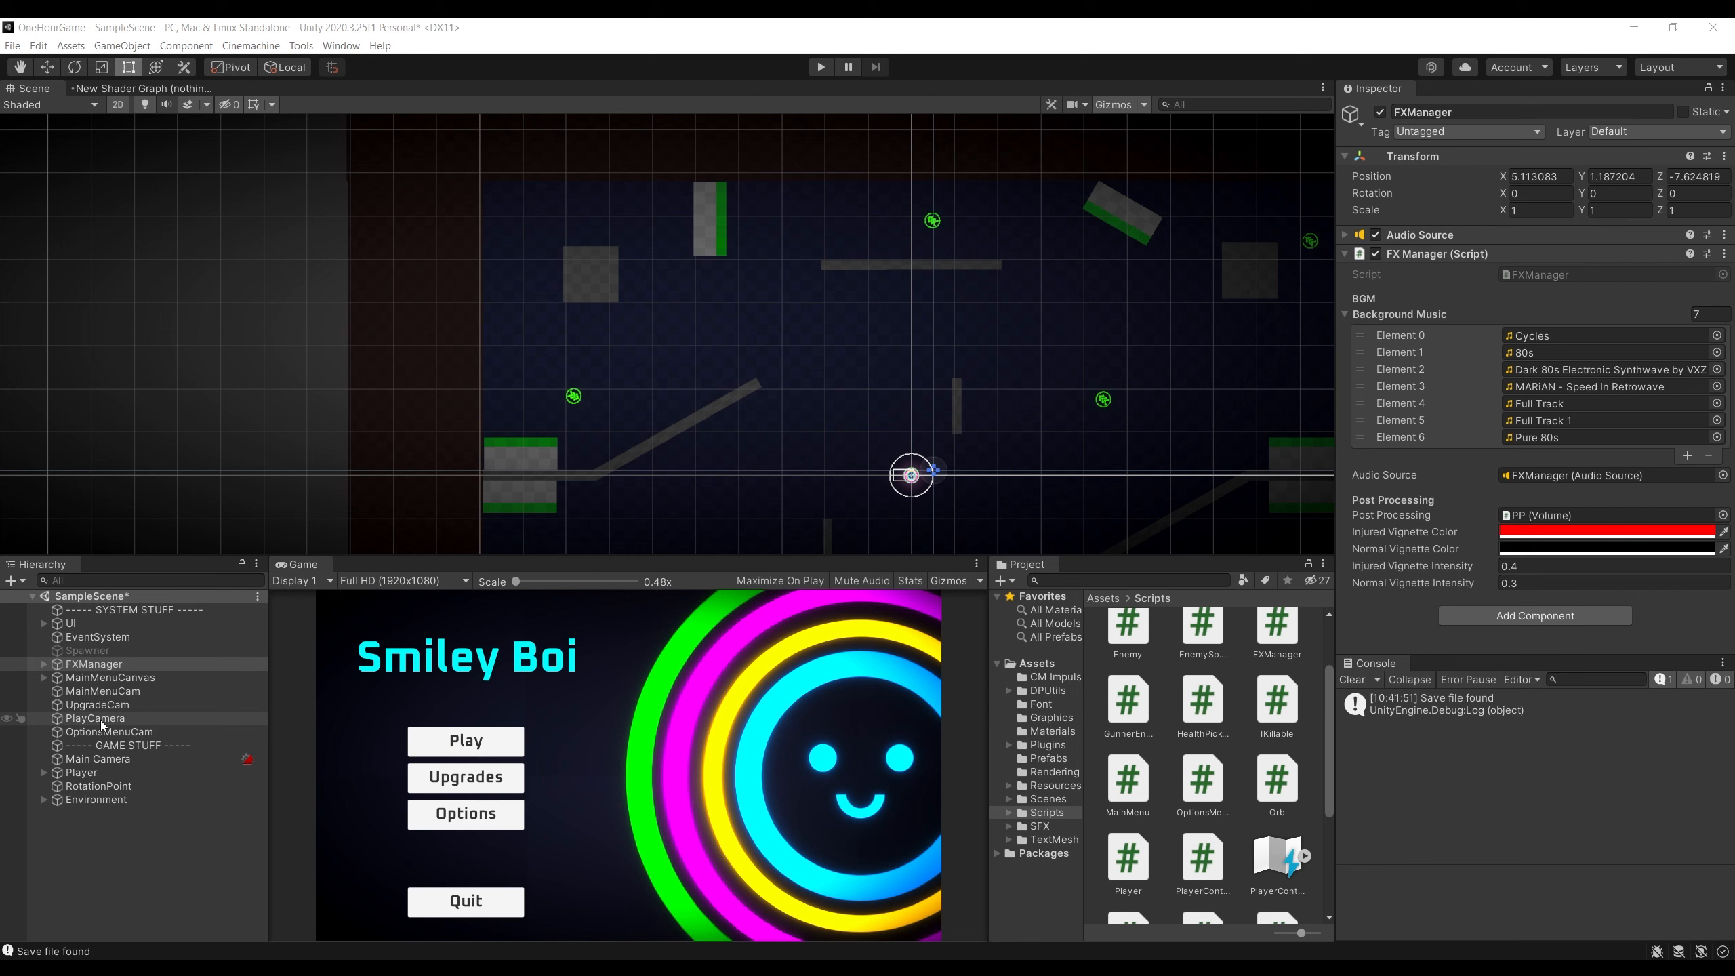
Select Player in the Hierarchy and focus its Max Speed field (200)
{"action": "left_click", "coordinate": [82, 771]}
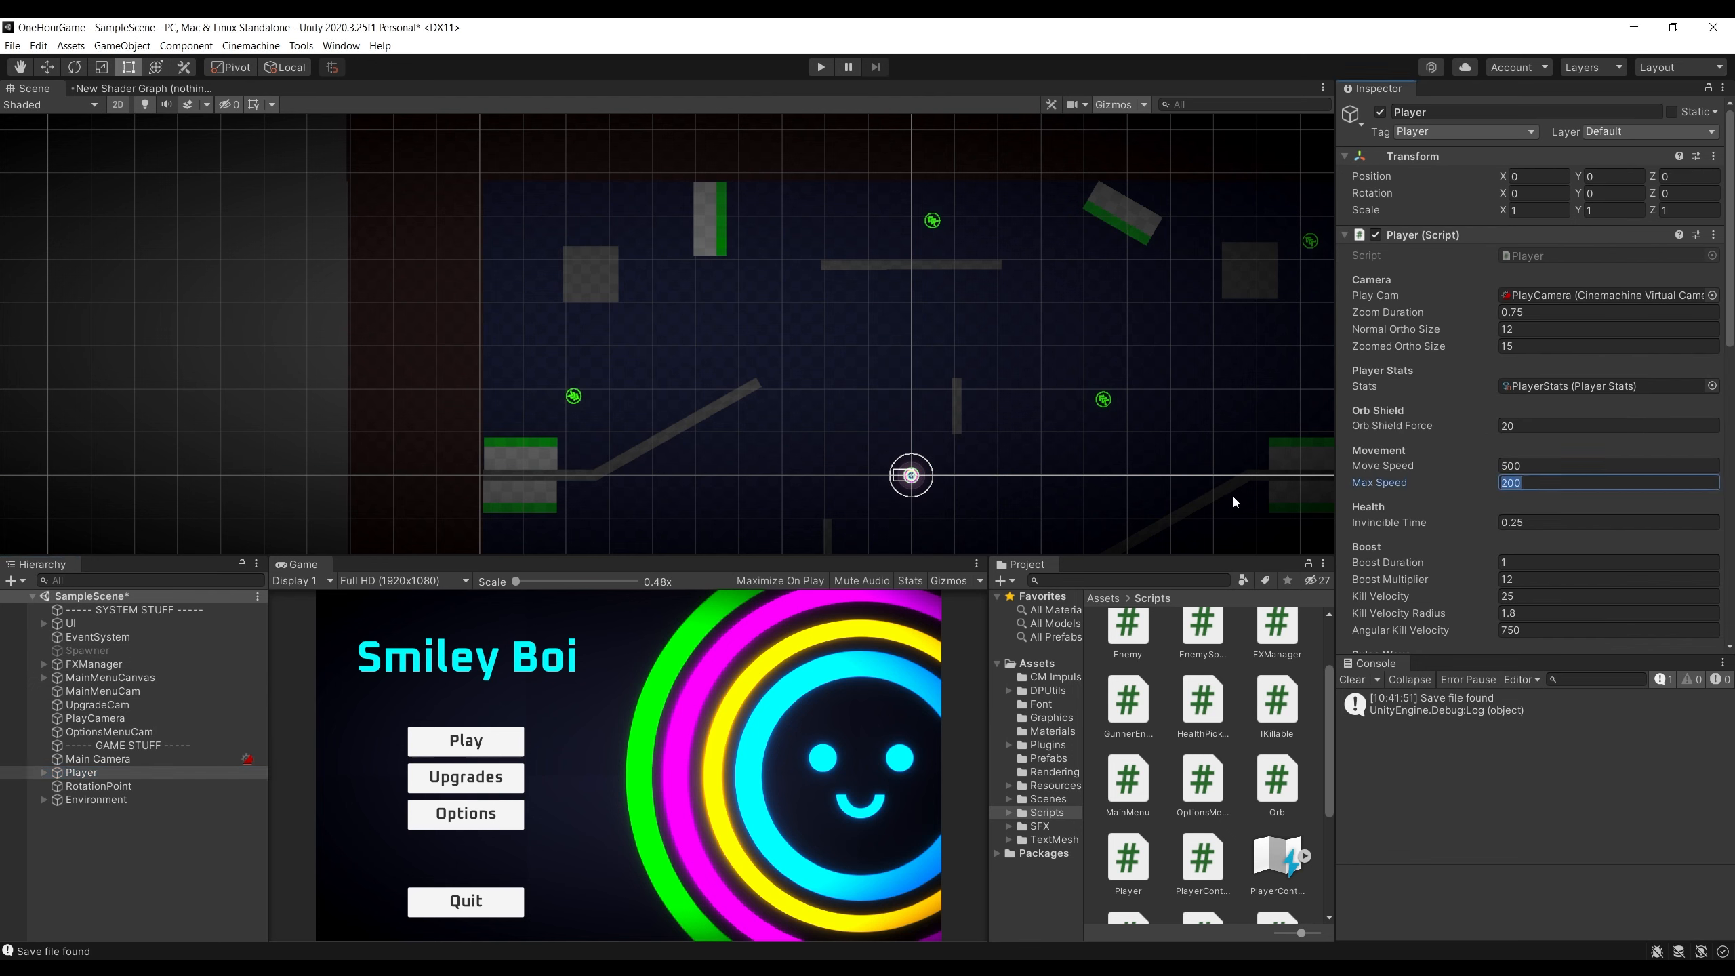
{"action": "left_click", "coordinate": [820, 66]}
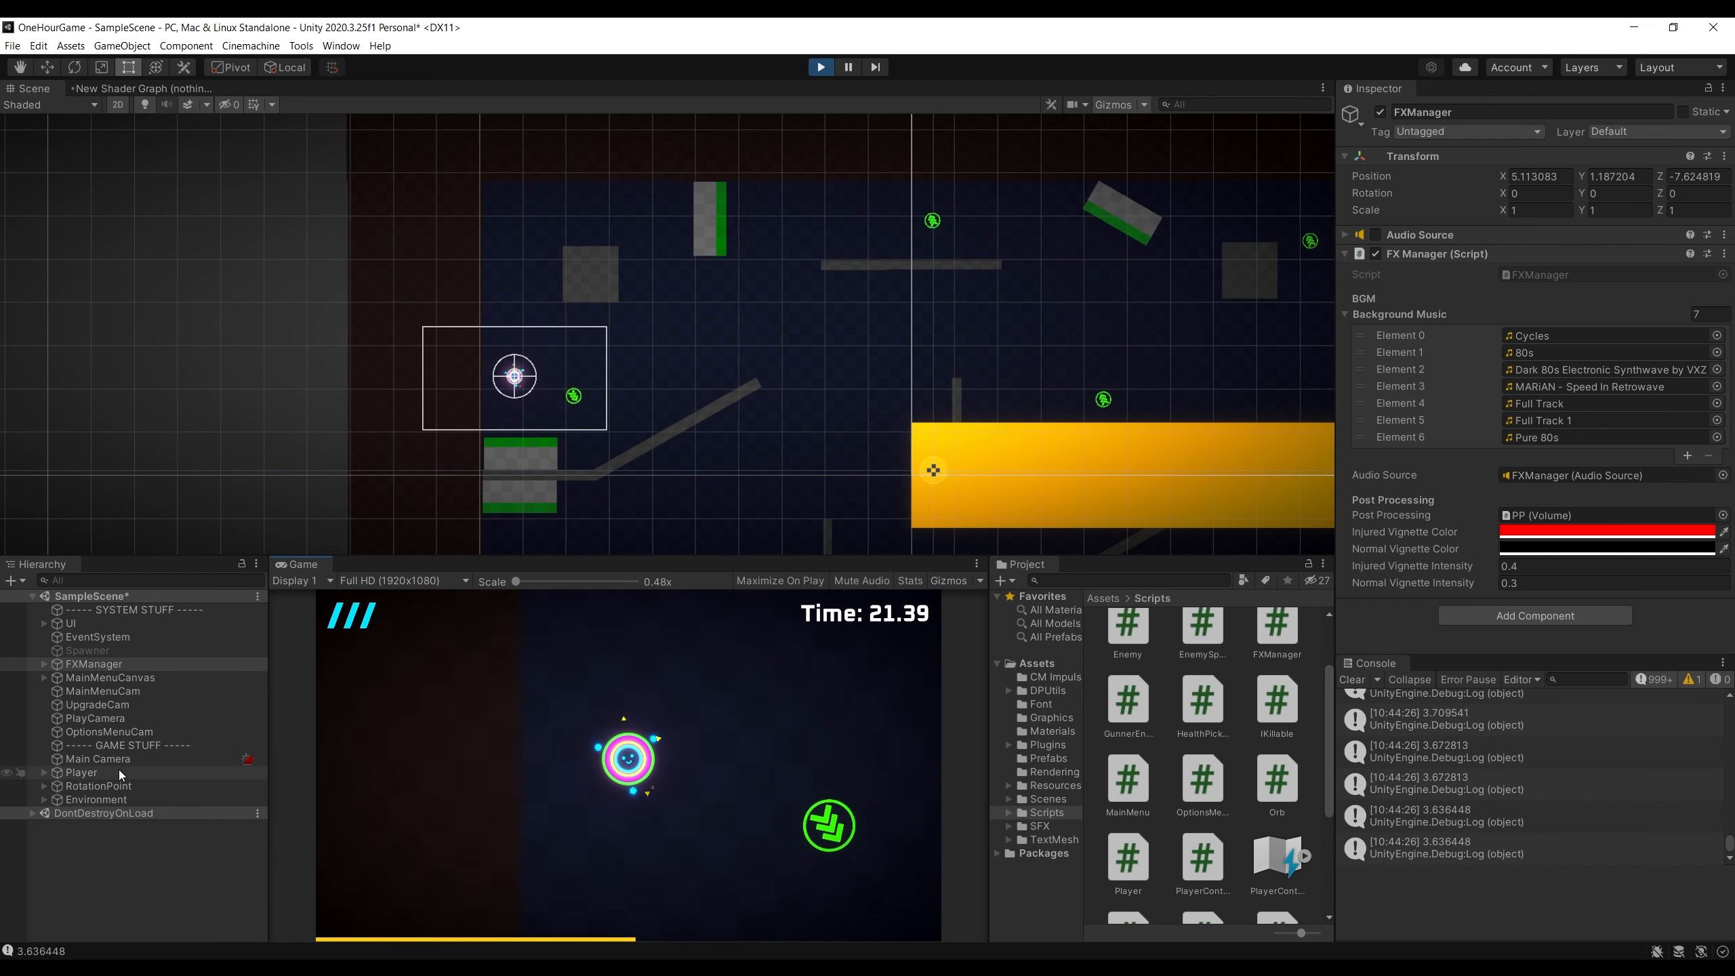
While the game runs, select Player and set Max Speed to 1000
{"action": "left_click", "coordinate": [81, 772]}
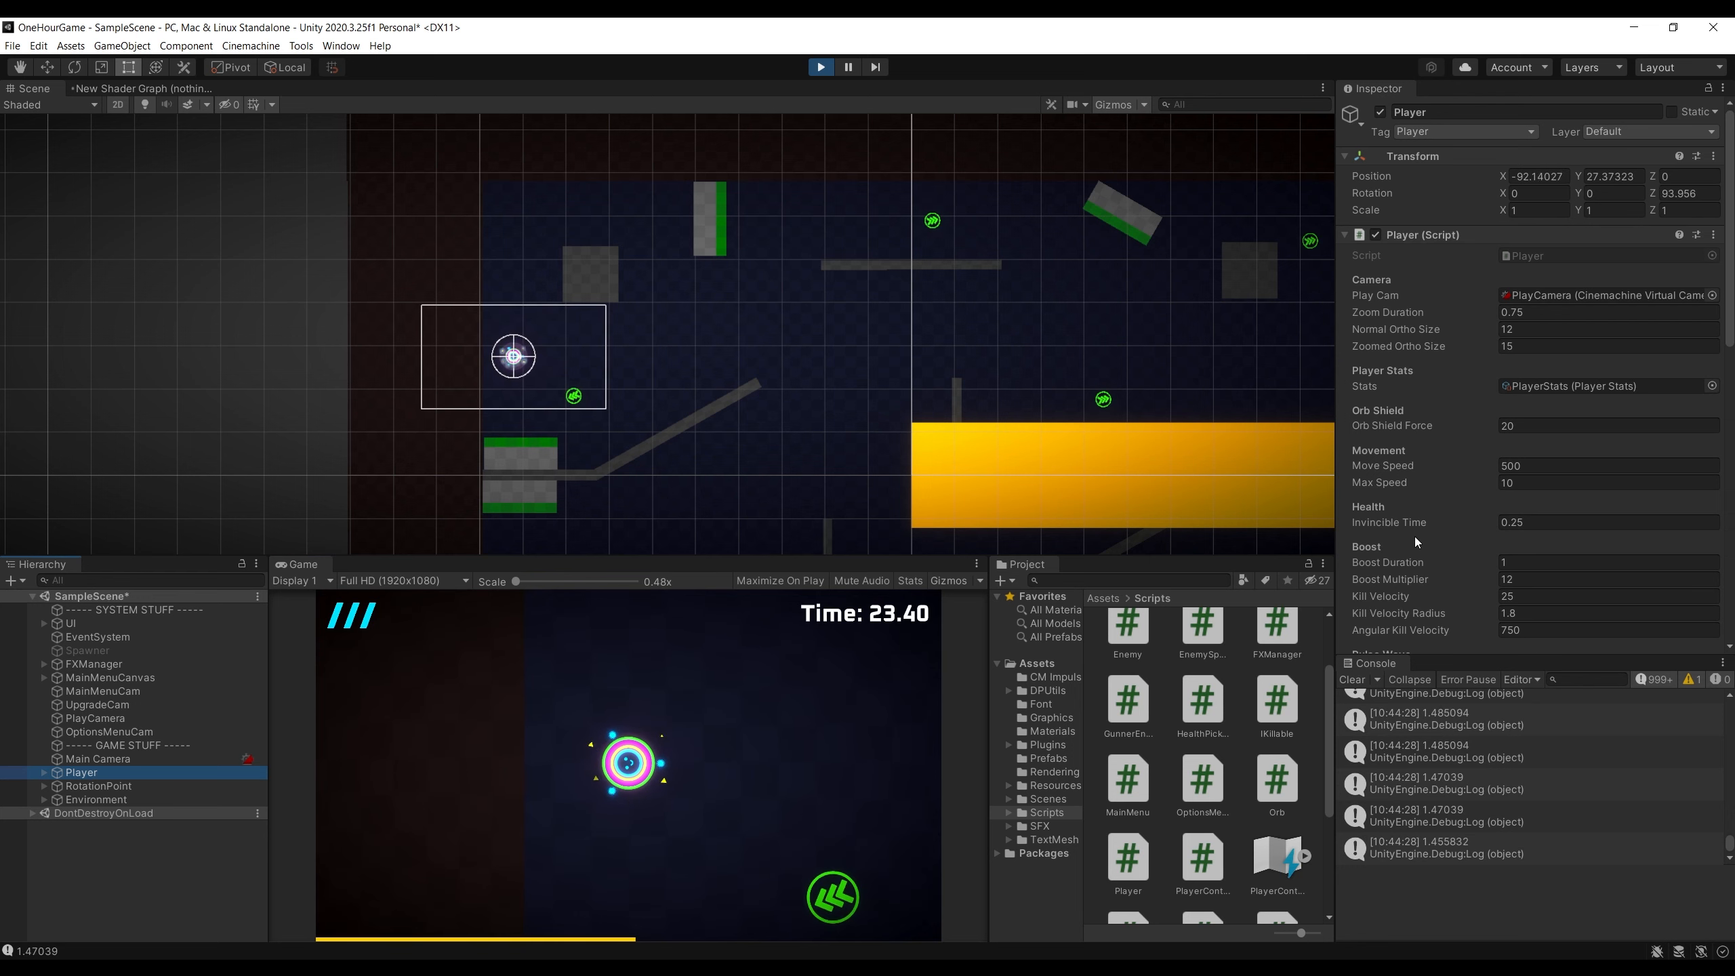
{"action": "left_click", "coordinate": [1605, 483]}
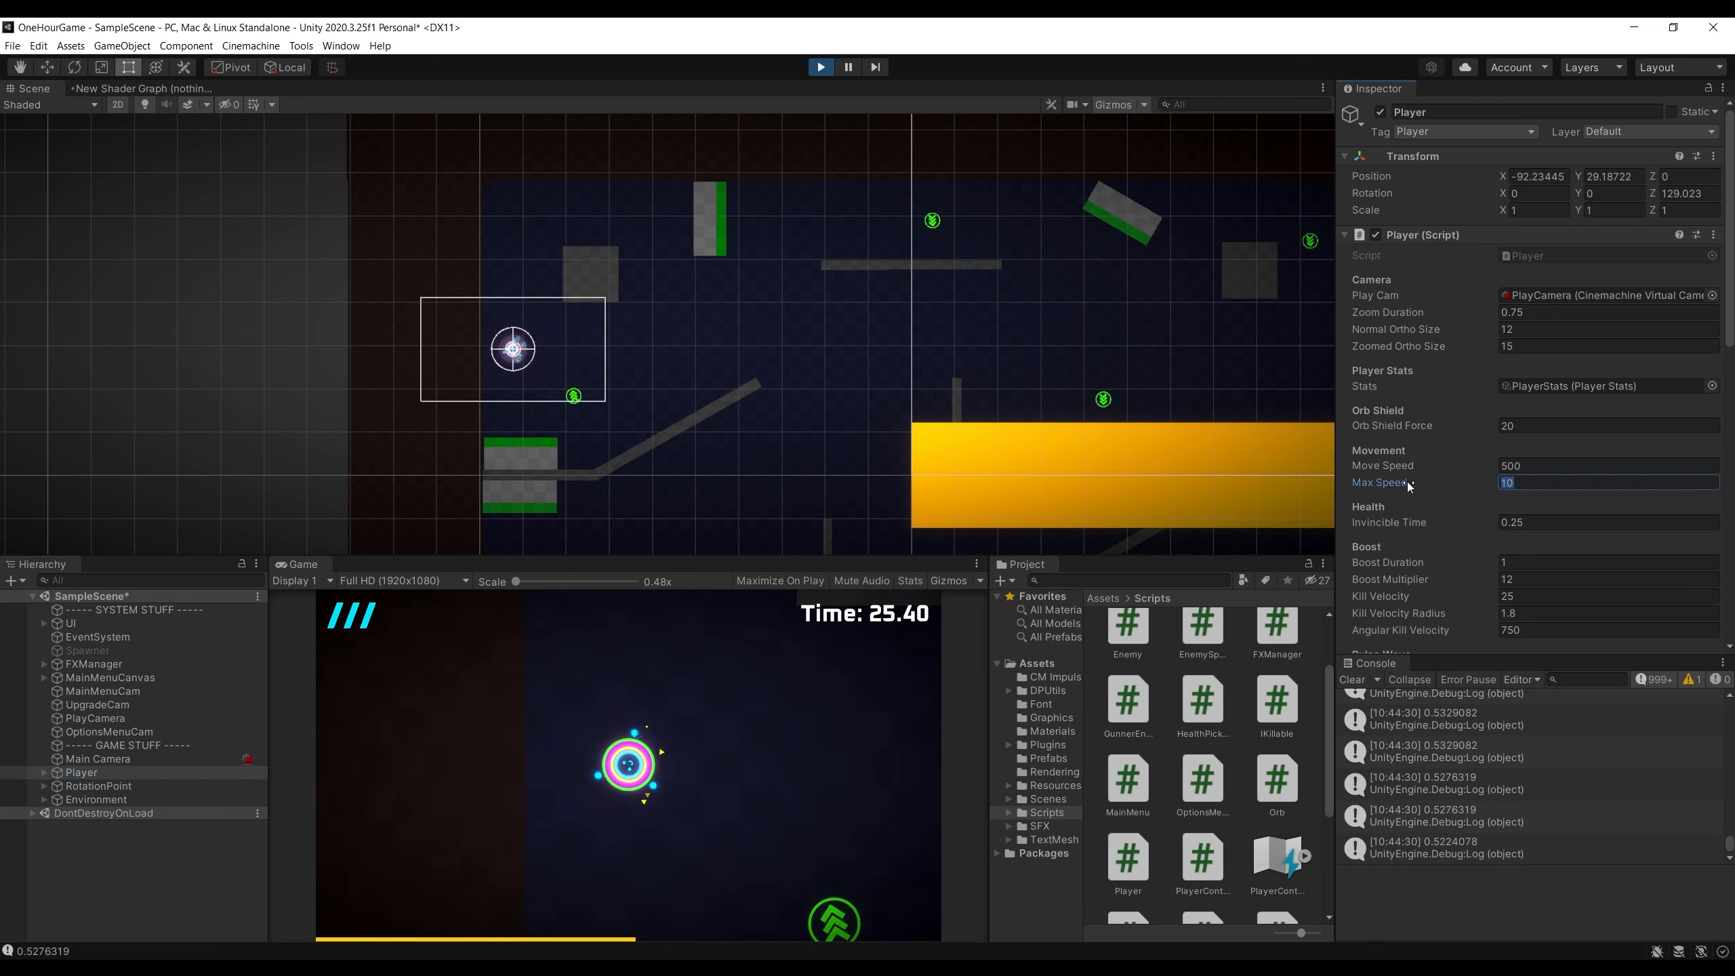
{"action": "type", "text": "1000"}
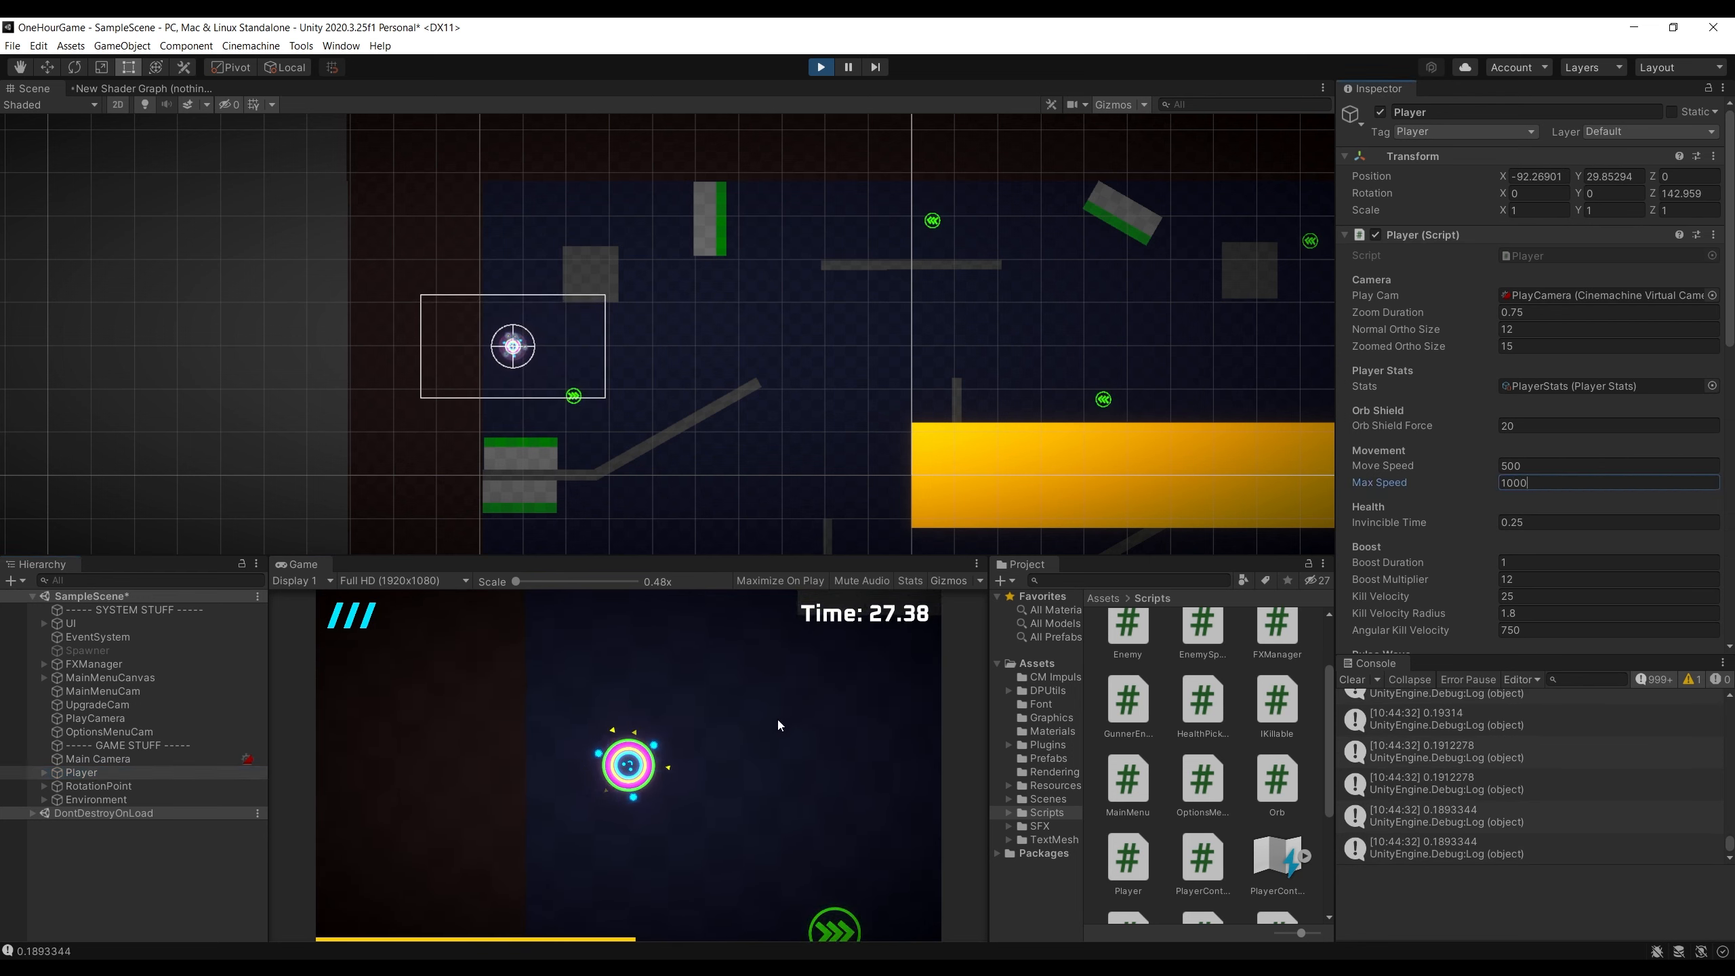